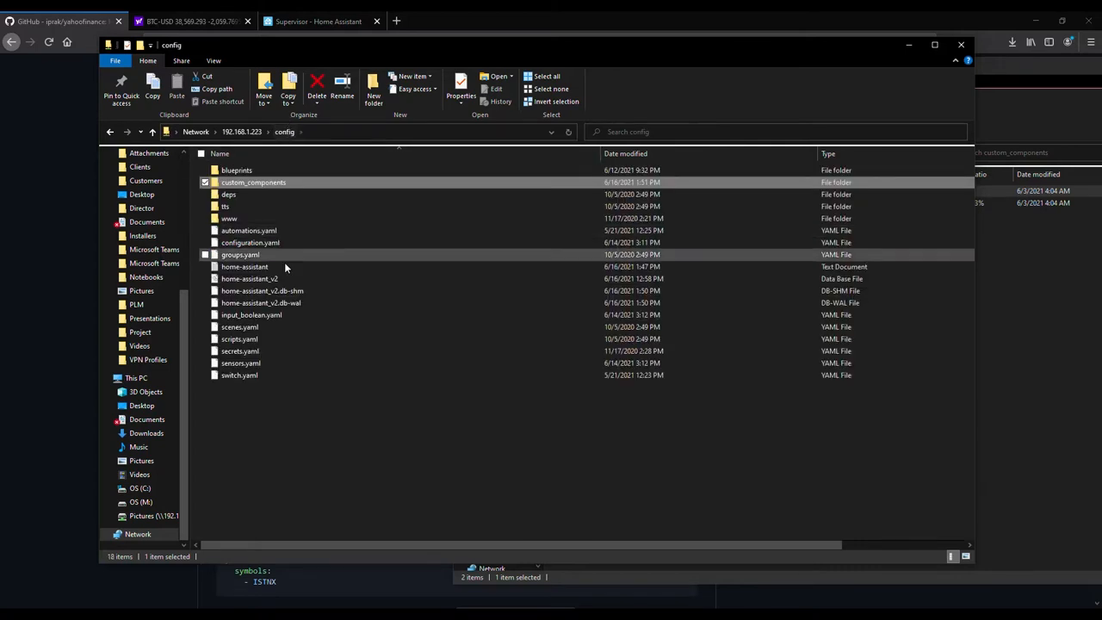
- Select configuration.yaml in the network share's config folder
{"action": "left_click", "coordinate": [250, 241]}
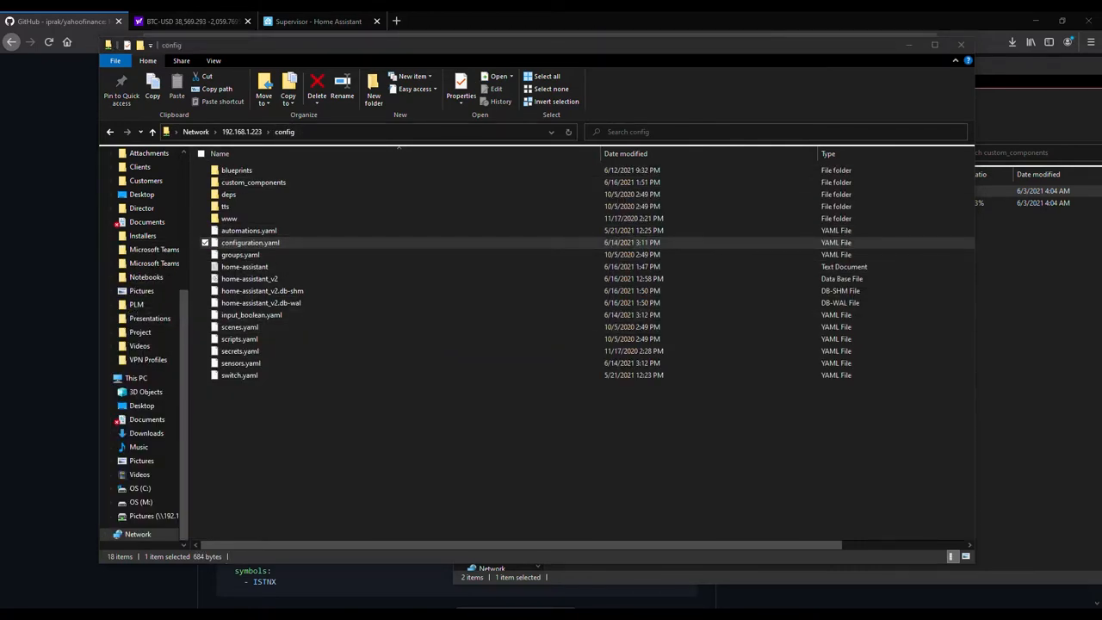
- Open configuration.yaml in Notepad++ and start a yahoofinance symbols block listing MSFT
{"action": "double_click", "coordinate": [249, 241]}
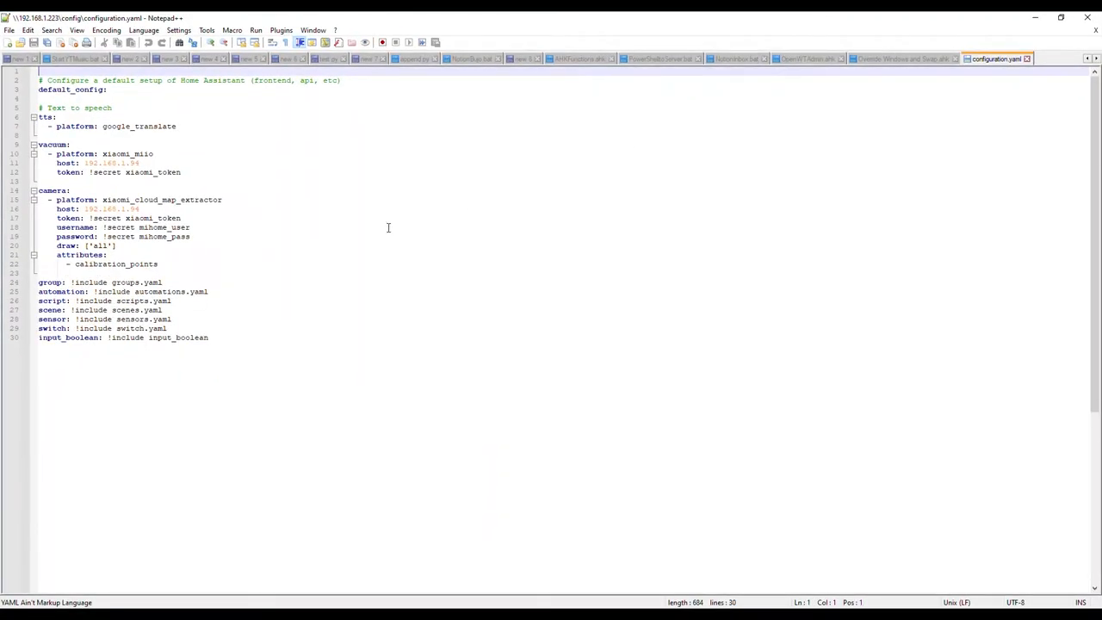
{"action": "key", "text": "enter"}
{"action": "type", "text": "-"}
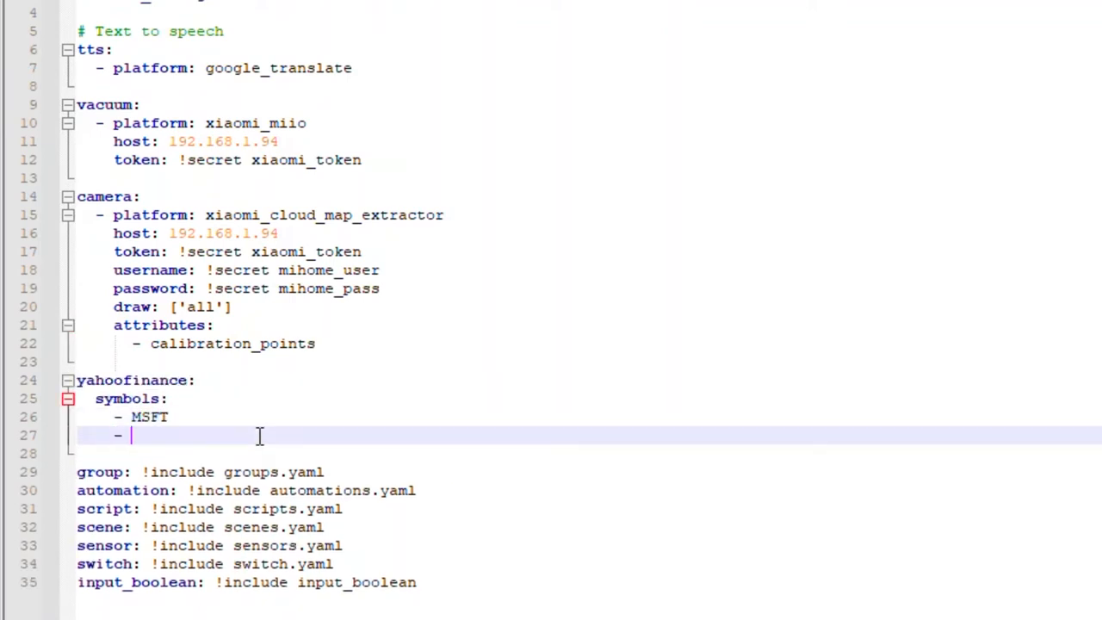
- Add GOOG, BTC-USD and DOGE-USD entries beneath MSFT in the yahoofinance symbols list
{"action": "type", "text": "G"}
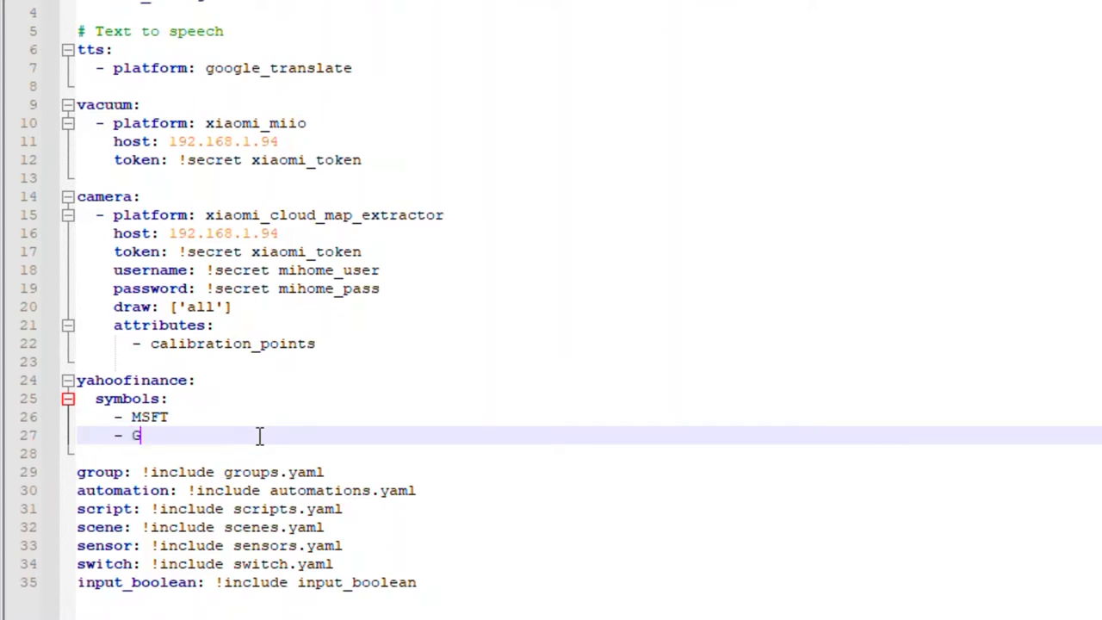
{"action": "type", "text": "OOG"}
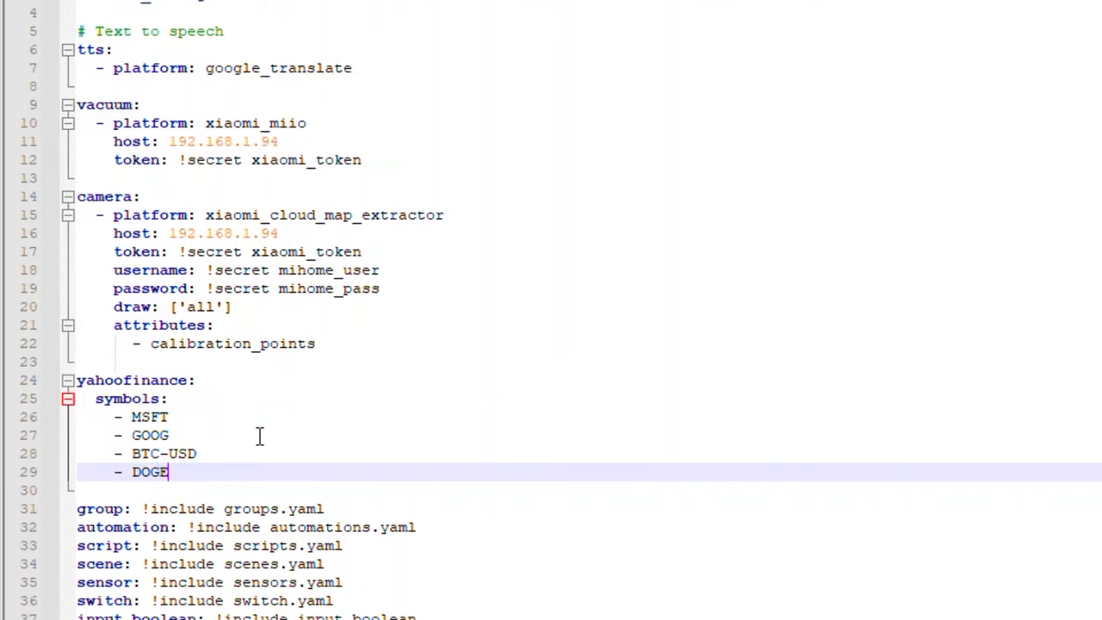
{"action": "type", "text": "-USD"}
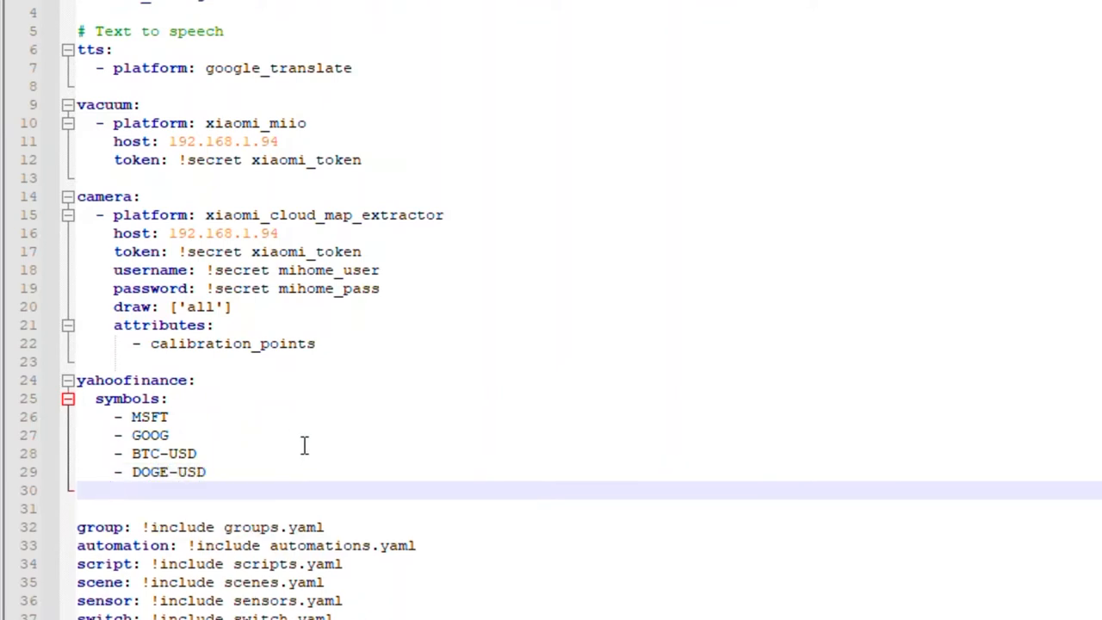
{"action": "mouse_move", "coordinate": [362, 410]}
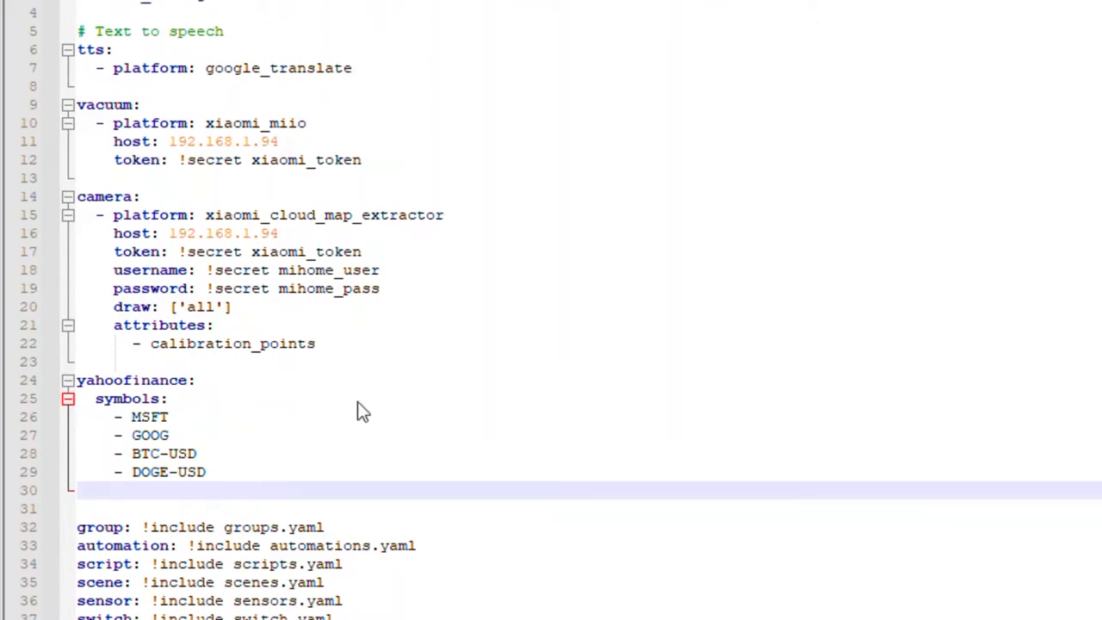